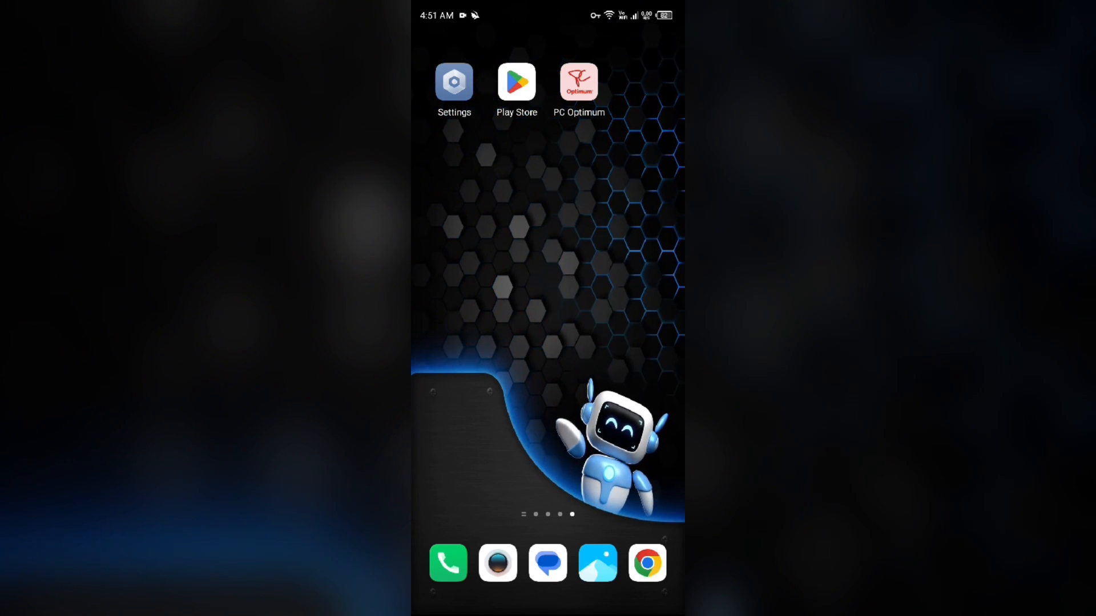
# Step: Check the PC Optimum listing in Google Play Store for available updates
pyautogui.click(516, 83)
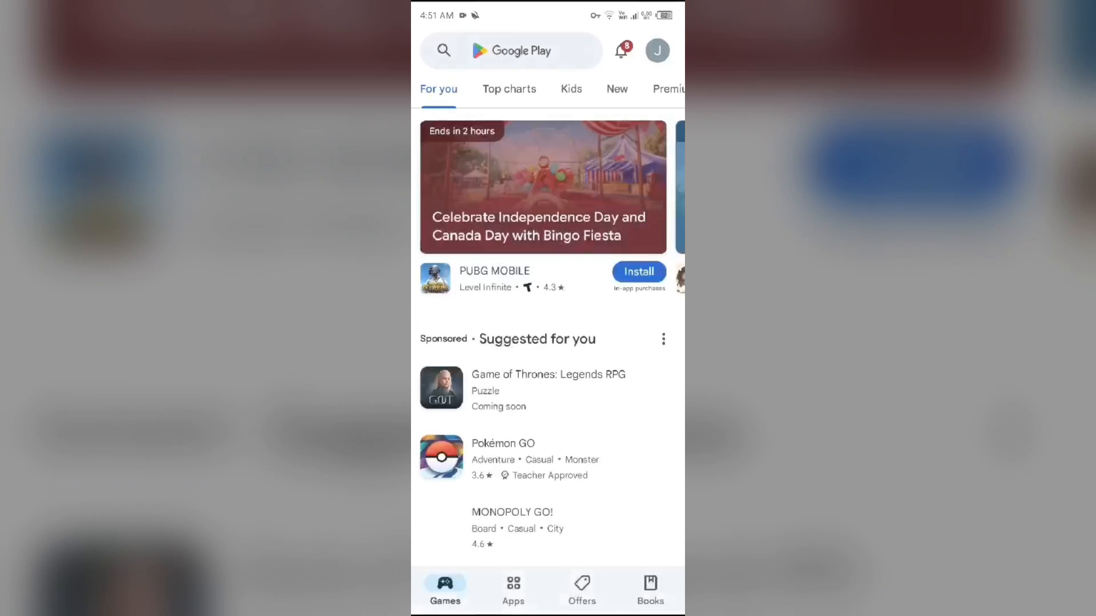
pyautogui.click(490, 49)
pyautogui.write('pc optimum app')
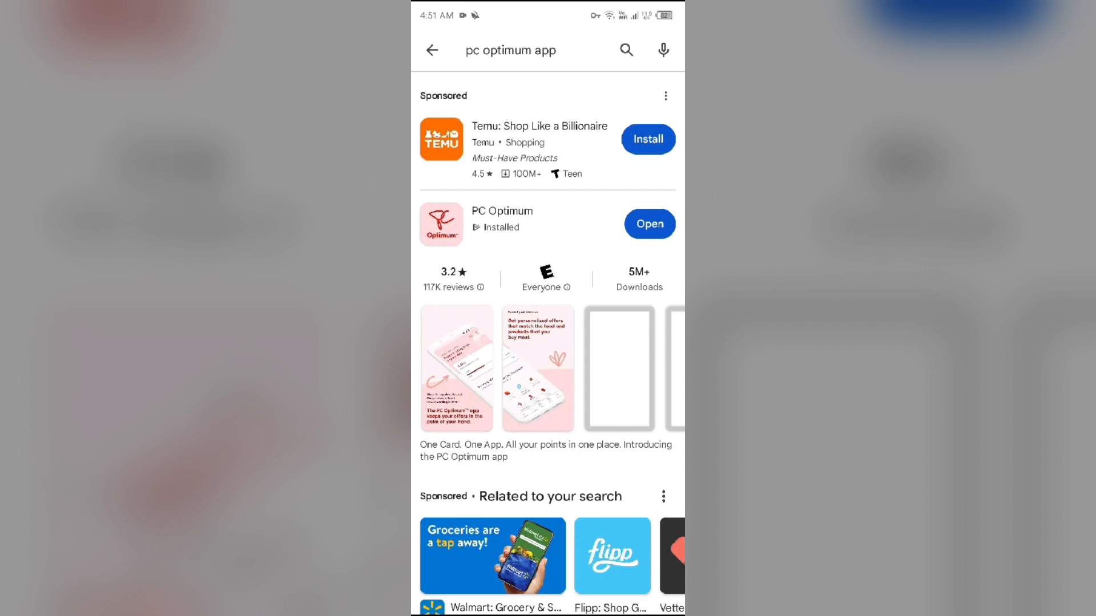
pyautogui.click(648, 224)
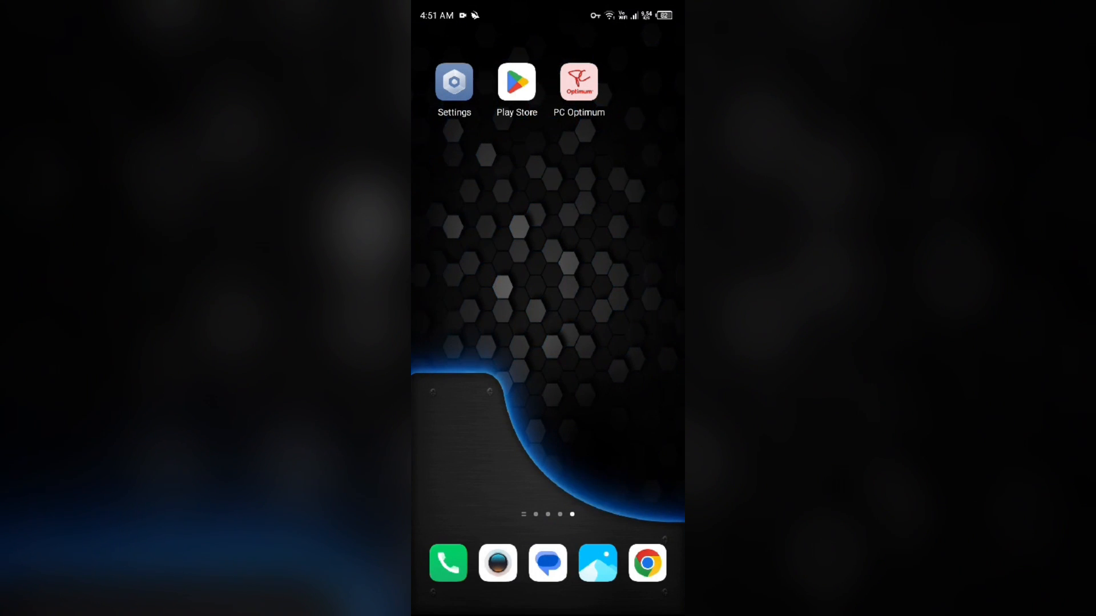
# Step: In Settings, reach the installed App List and locate PC Optimum
pyautogui.click(453, 81)
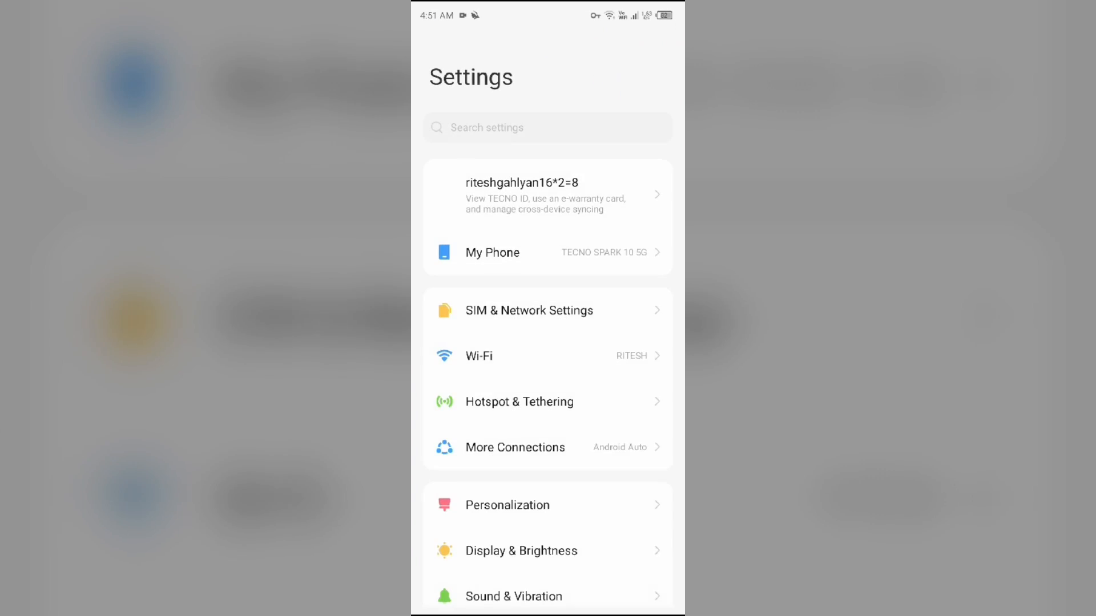
pyautogui.scroll(-3)
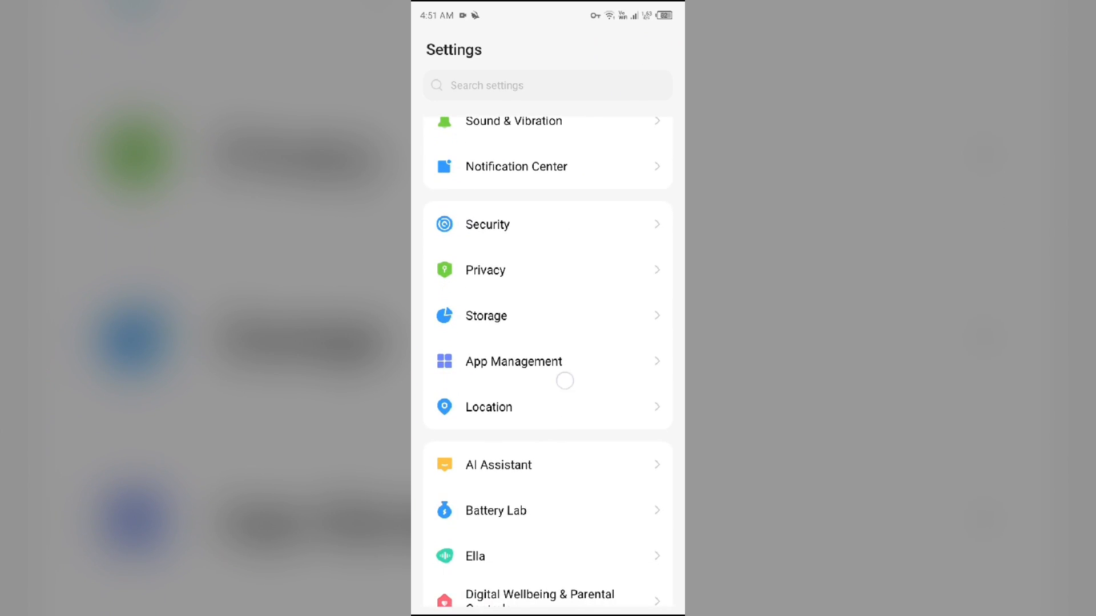
pyautogui.click(514, 362)
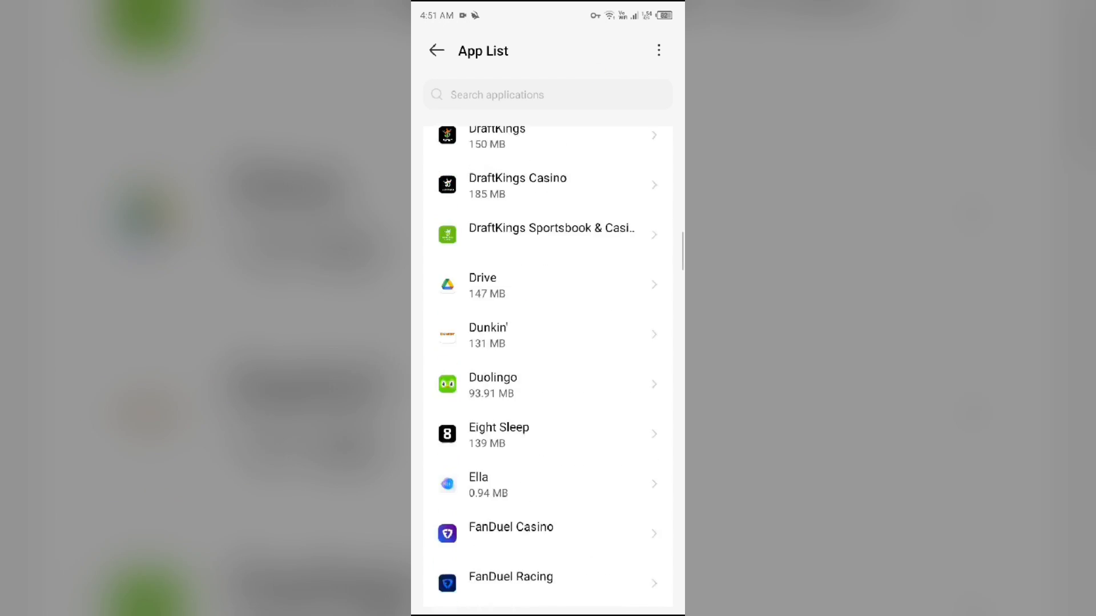
pyautogui.scroll(-3)
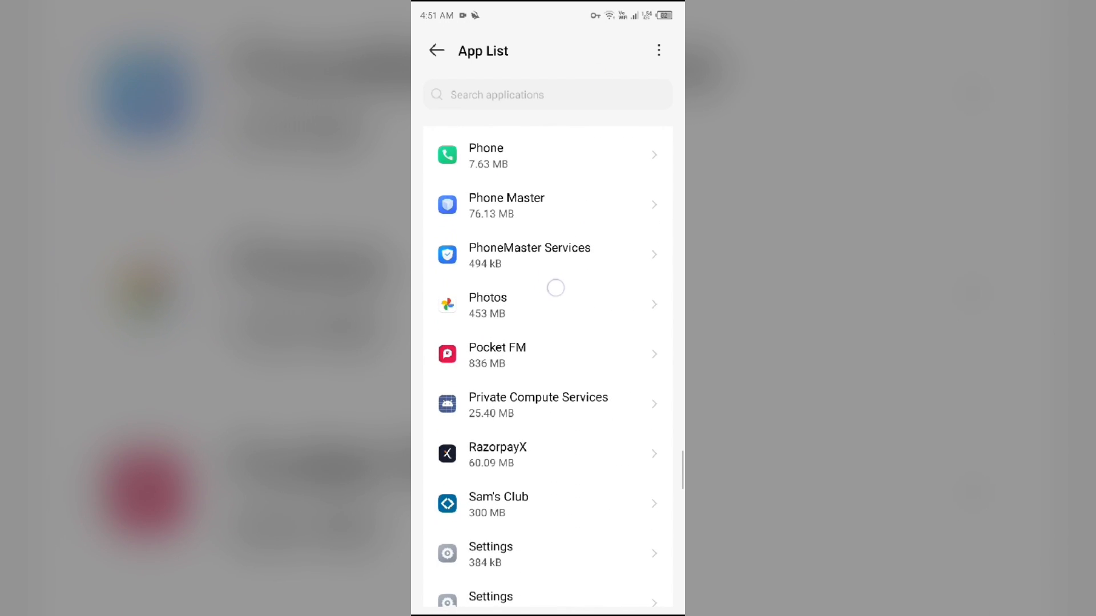
pyautogui.scroll(3)
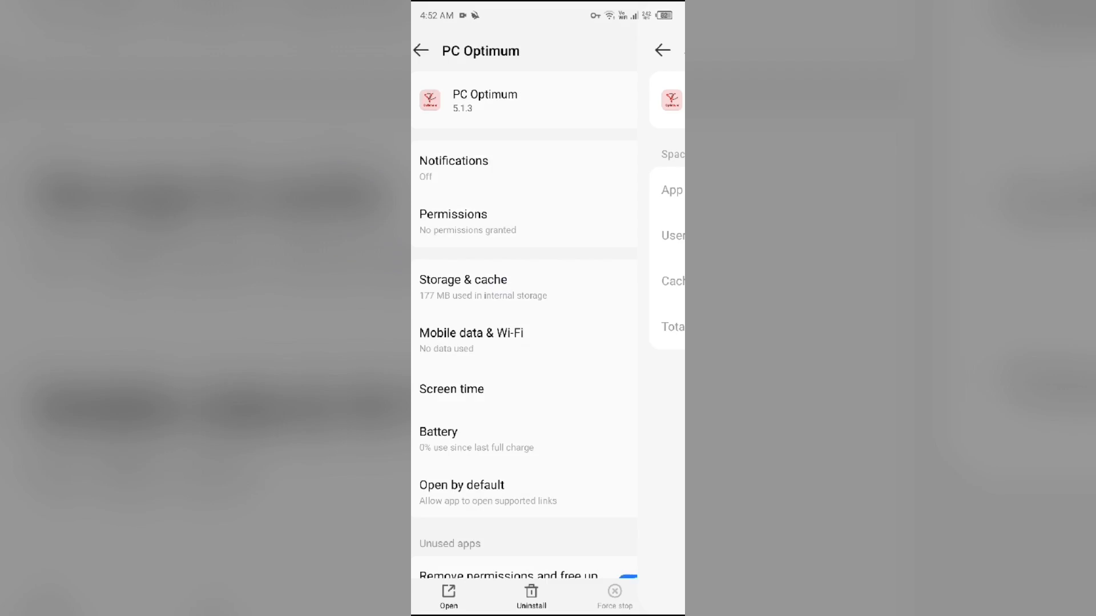
pyautogui.click(462, 286)
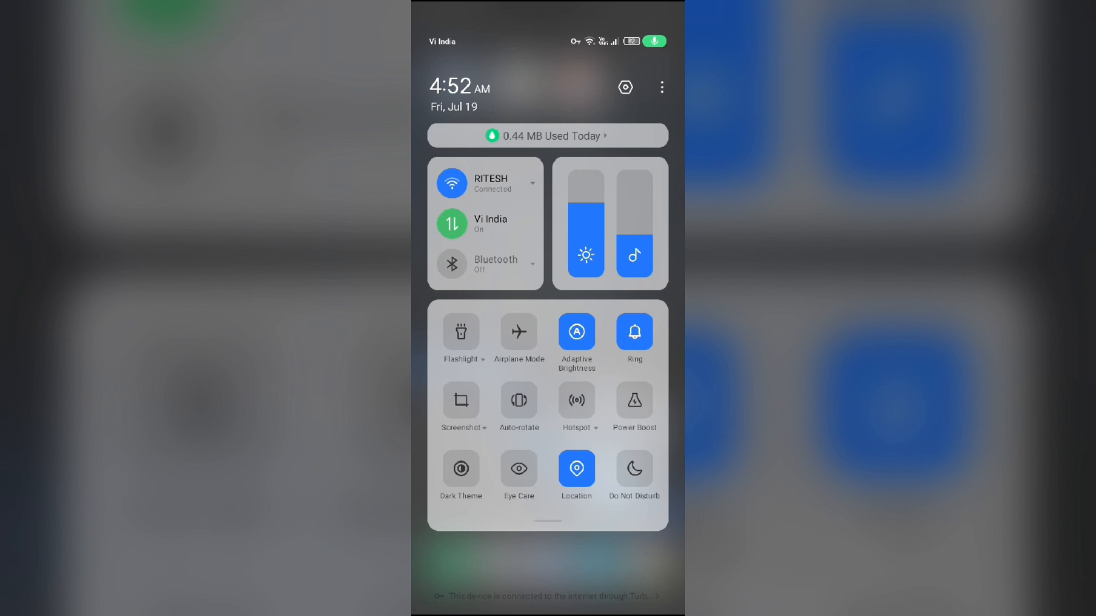
# Step: Toggle mobile data, Wi-Fi and airplane mode off and on, leaving networks restored
pyautogui.click(452, 225)
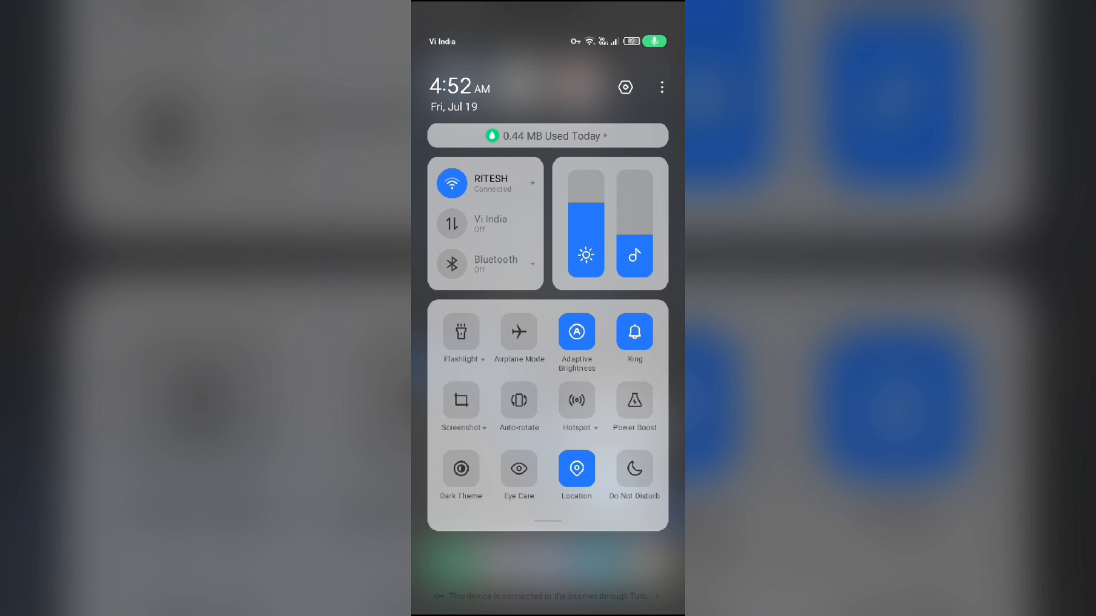
pyautogui.click(452, 224)
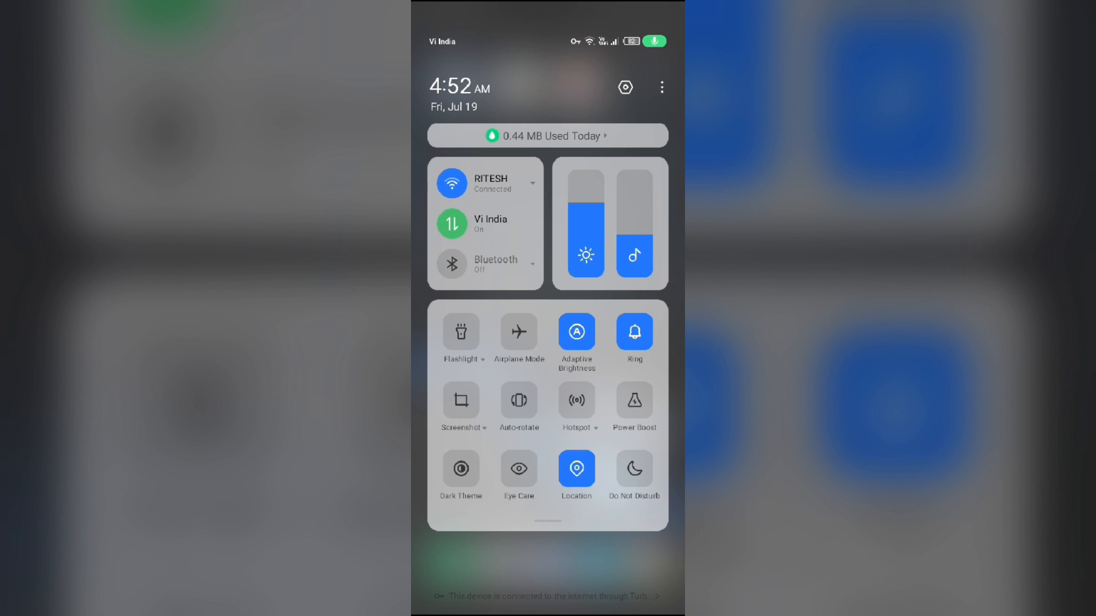
pyautogui.click(452, 183)
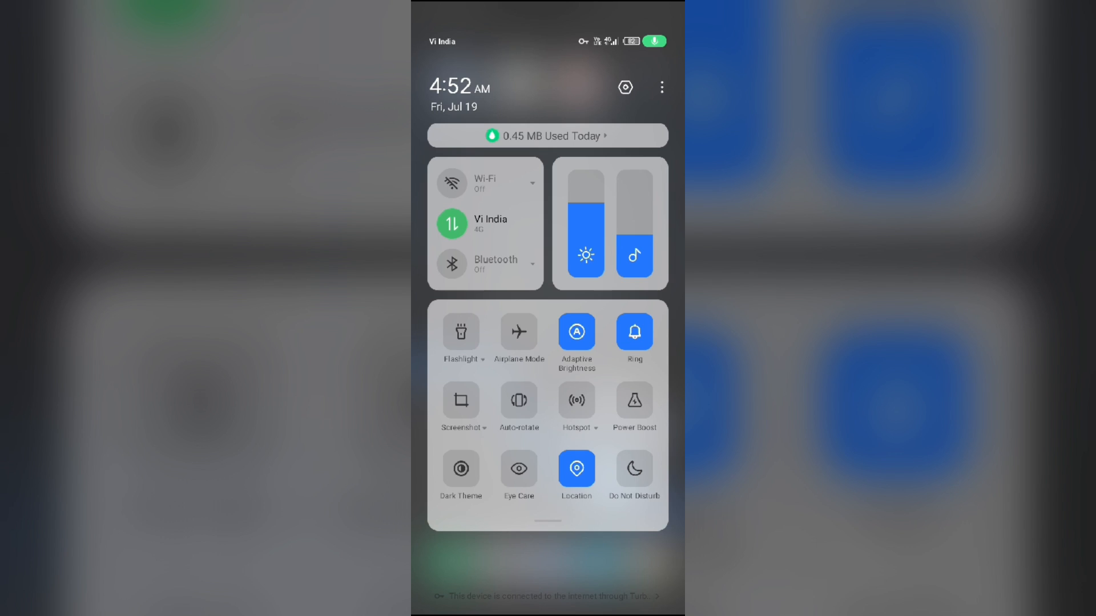
pyautogui.click(452, 183)
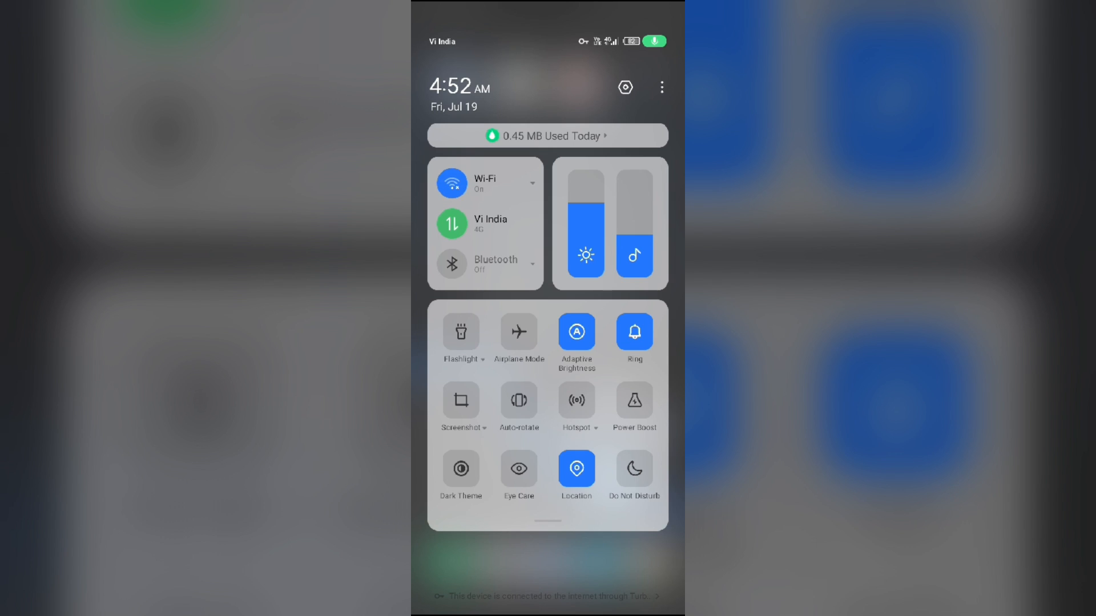
pyautogui.click(519, 332)
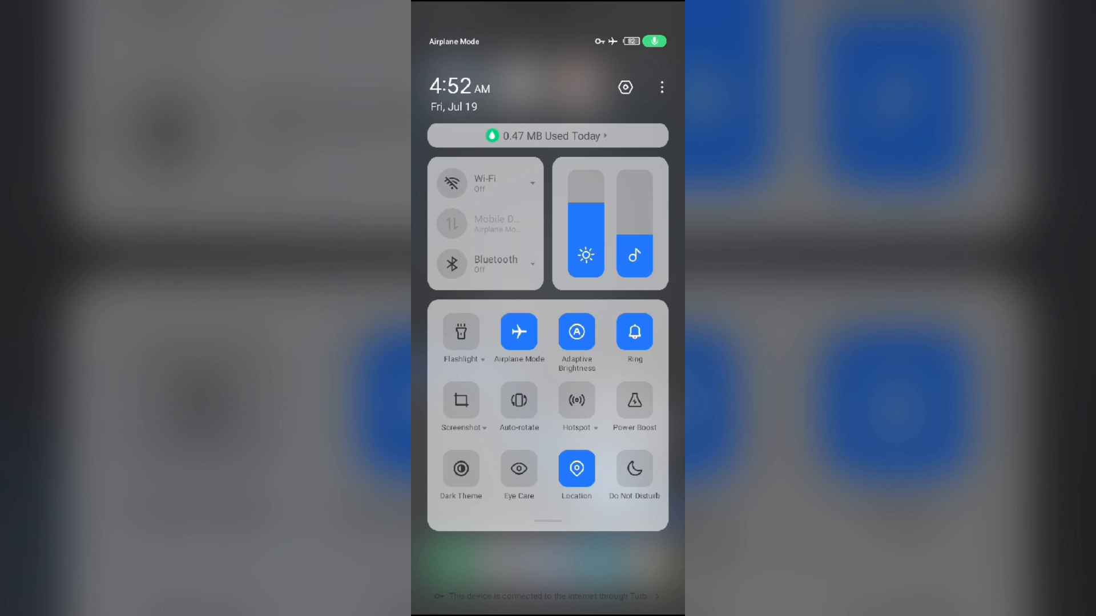
pyautogui.click(518, 332)
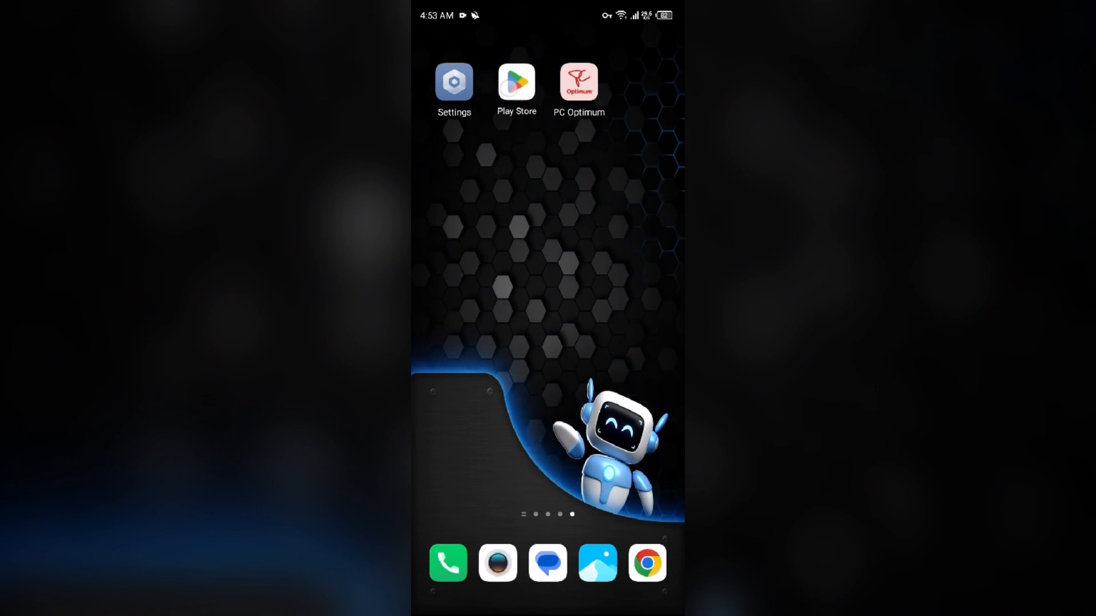
# Step: Uninstall PC Optimum from its Play Store listing and start a fresh install
pyautogui.click(578, 81)
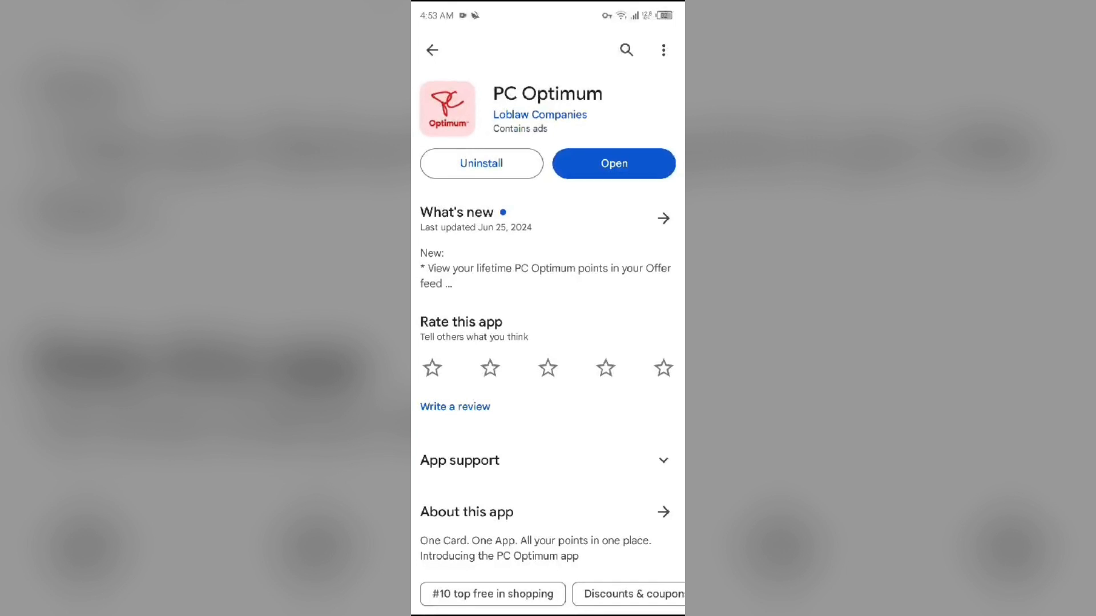
pyautogui.click(480, 164)
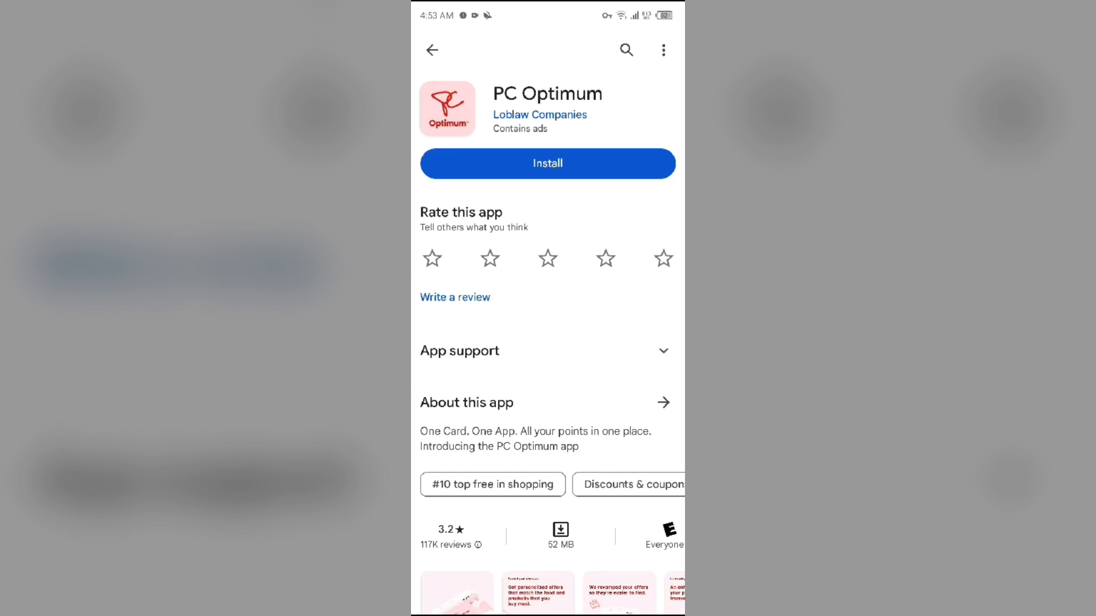
pyautogui.click(547, 163)
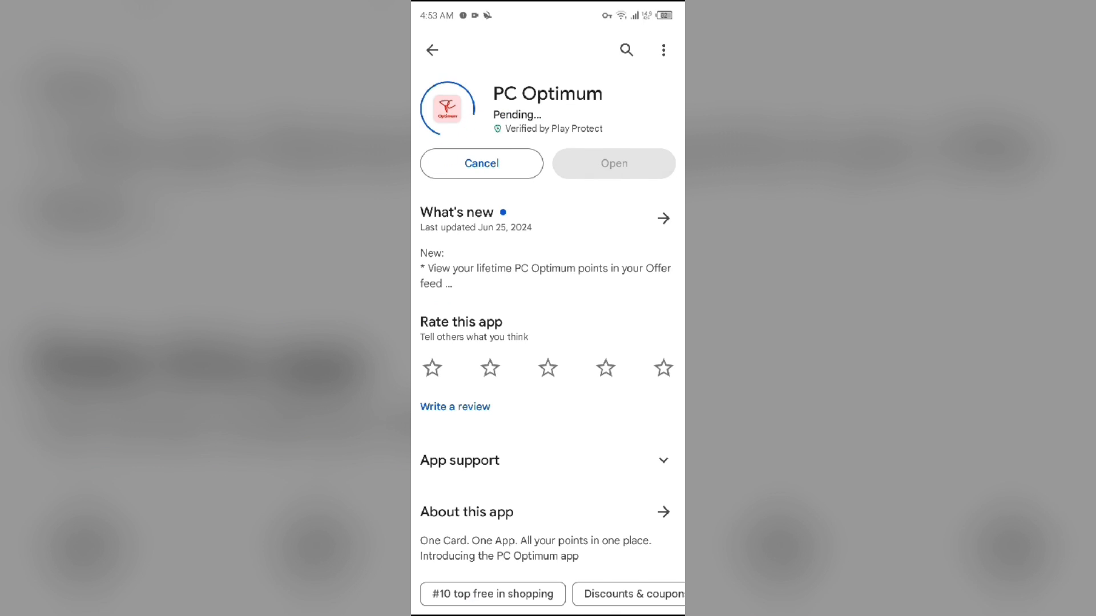